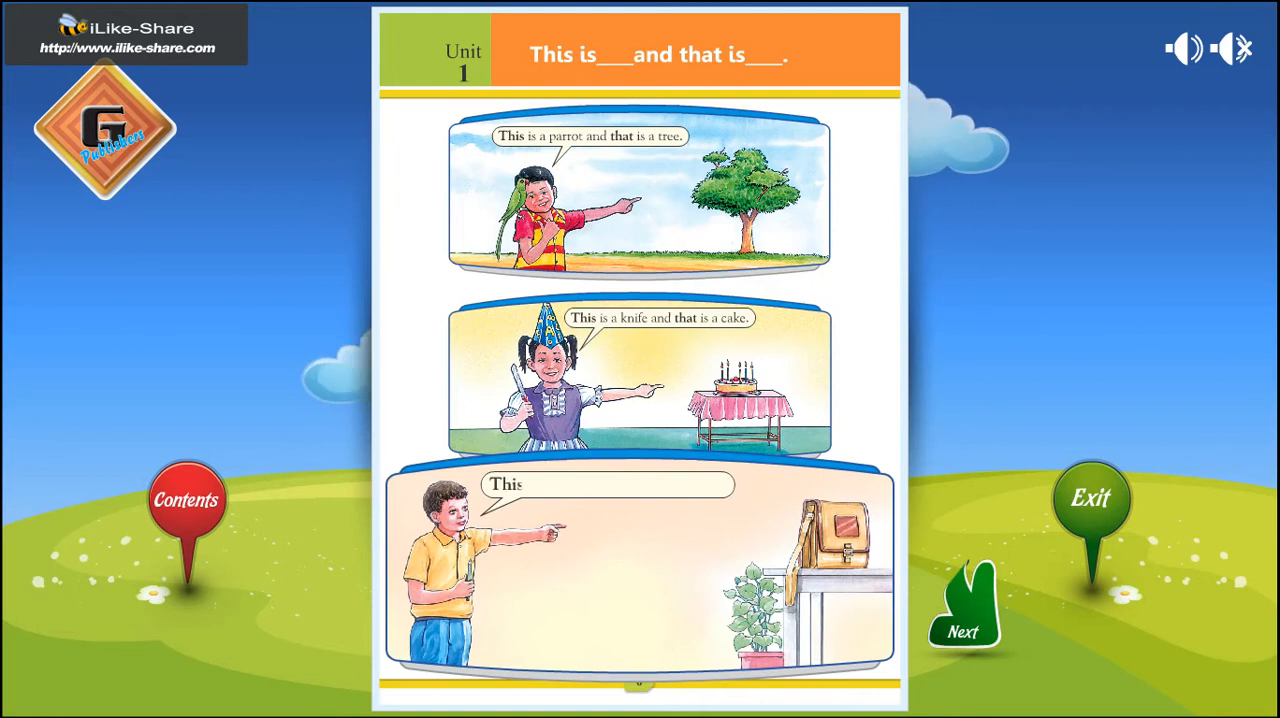
Turn to page 7 and hear the 'This is a cap and that is a hat' sentence list narrated.
click(608, 484)
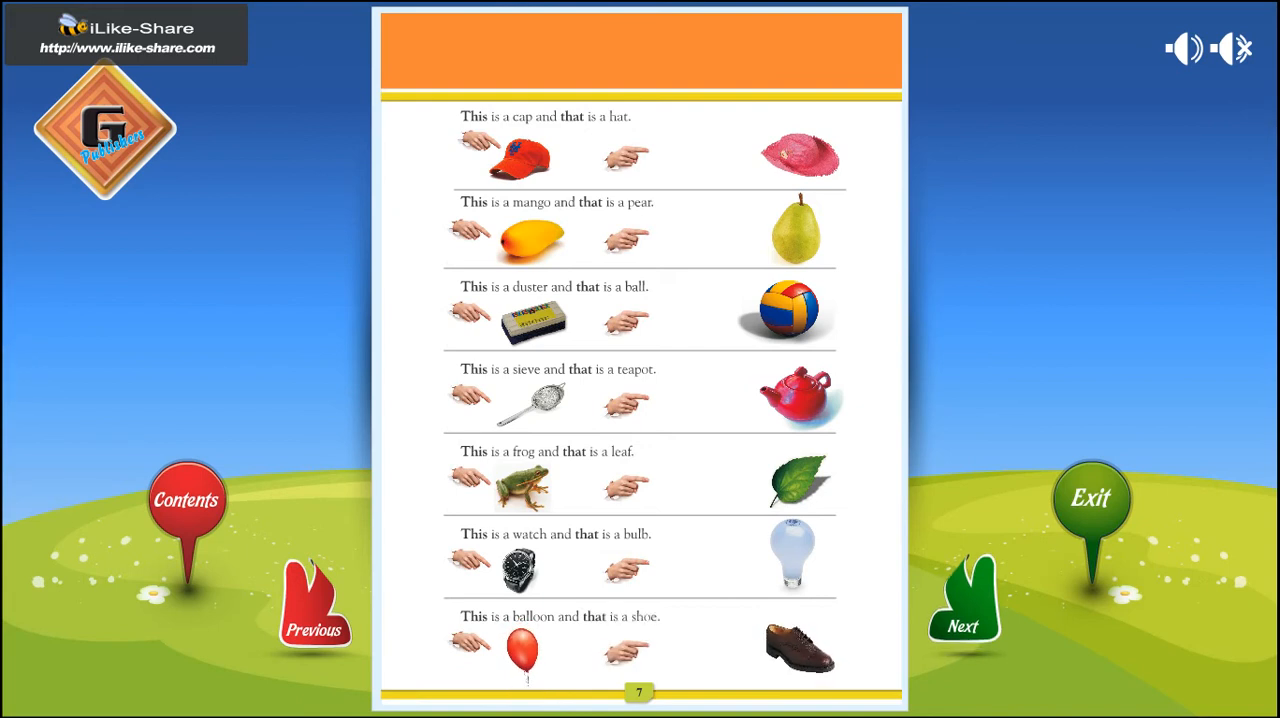
Advance to the page 8 Exercise and play the animated answers through the watermelon and orange sentence.
click(964, 600)
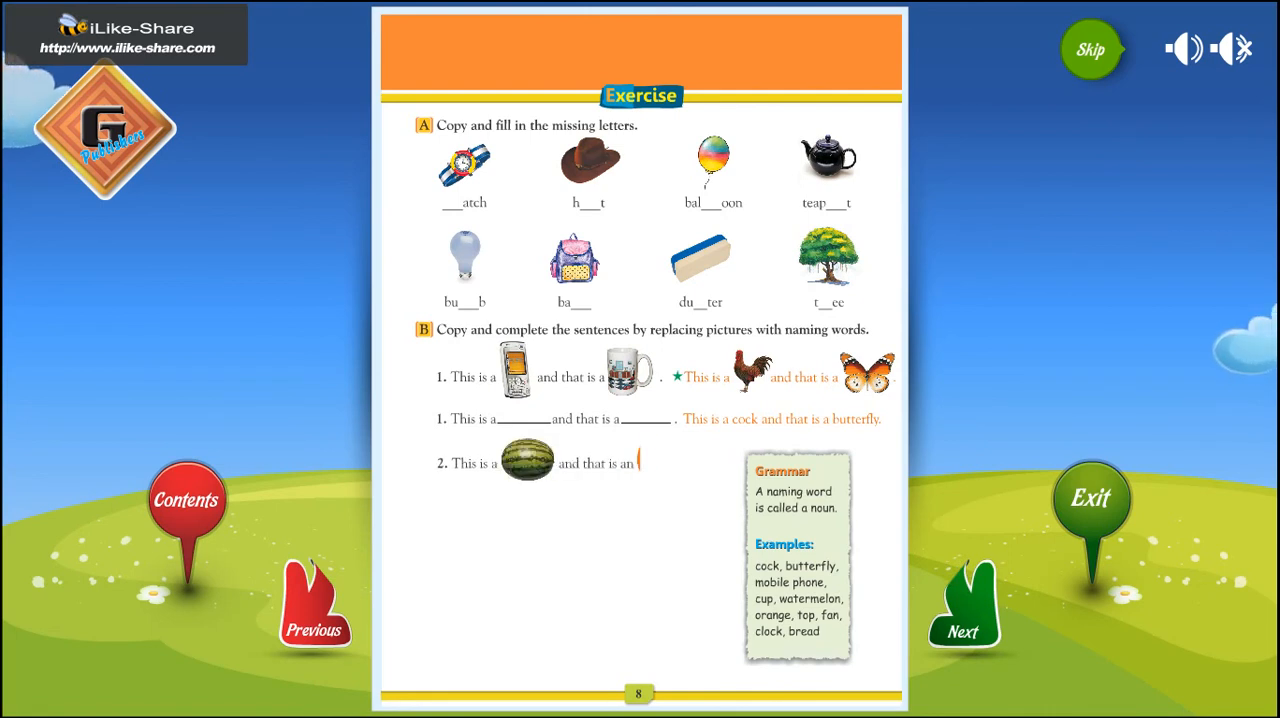
click(964, 610)
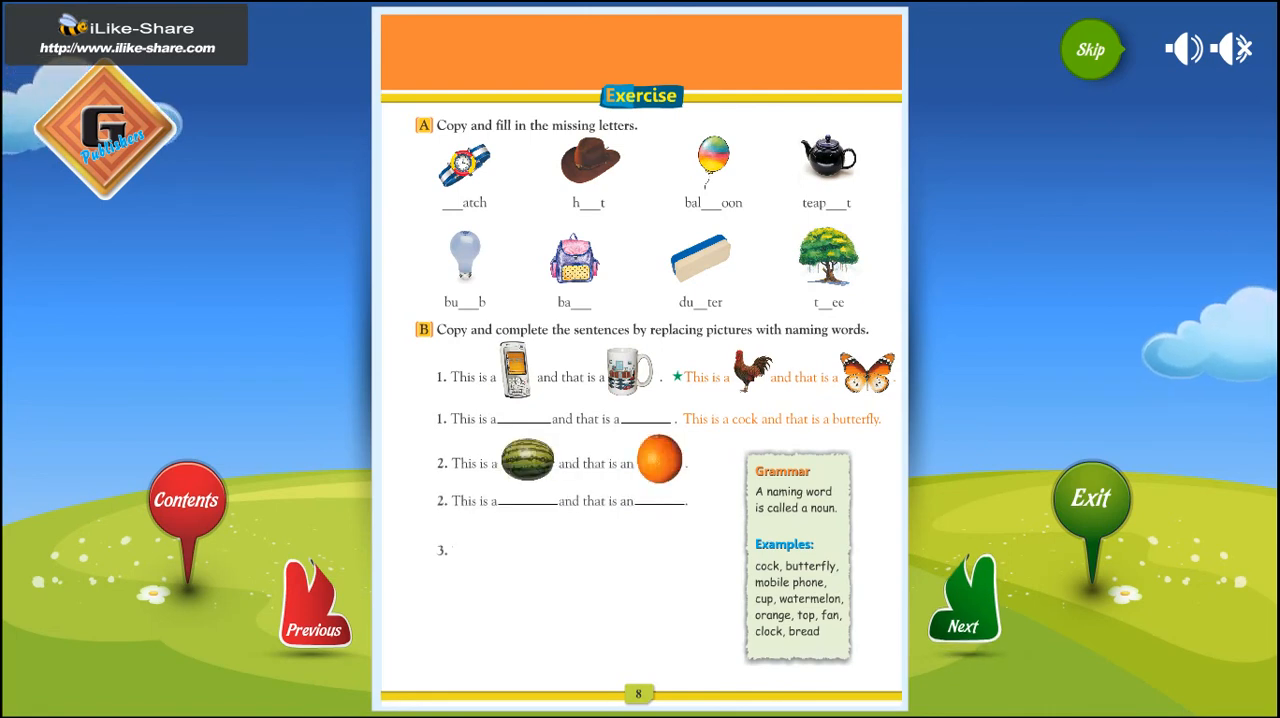